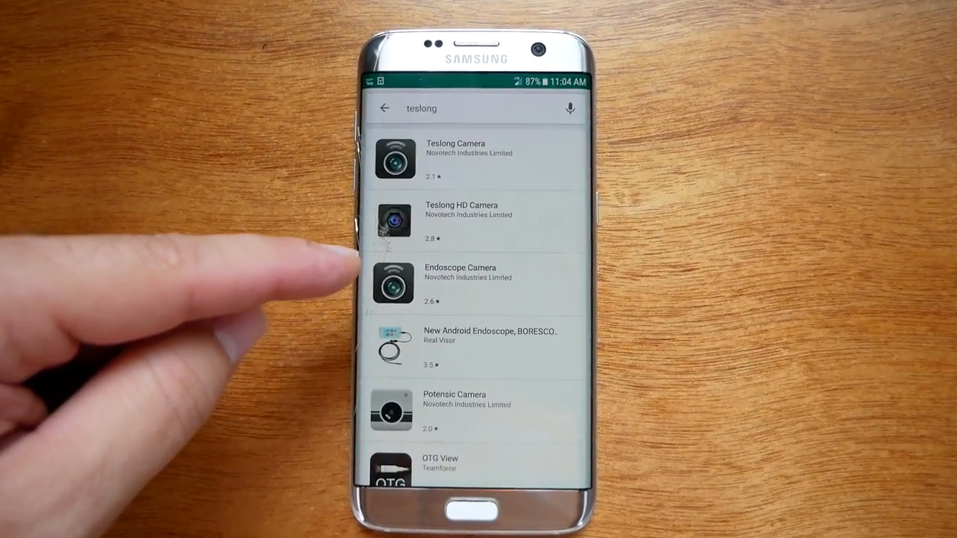
Open the Teslong HD Camera store page from the search results and install the app.
left_click(461, 217)
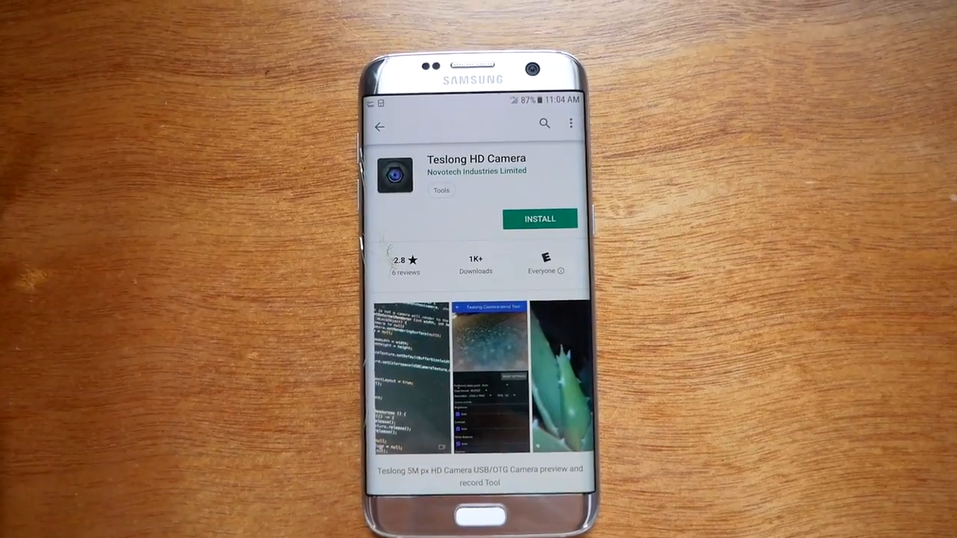
left_click(540, 218)
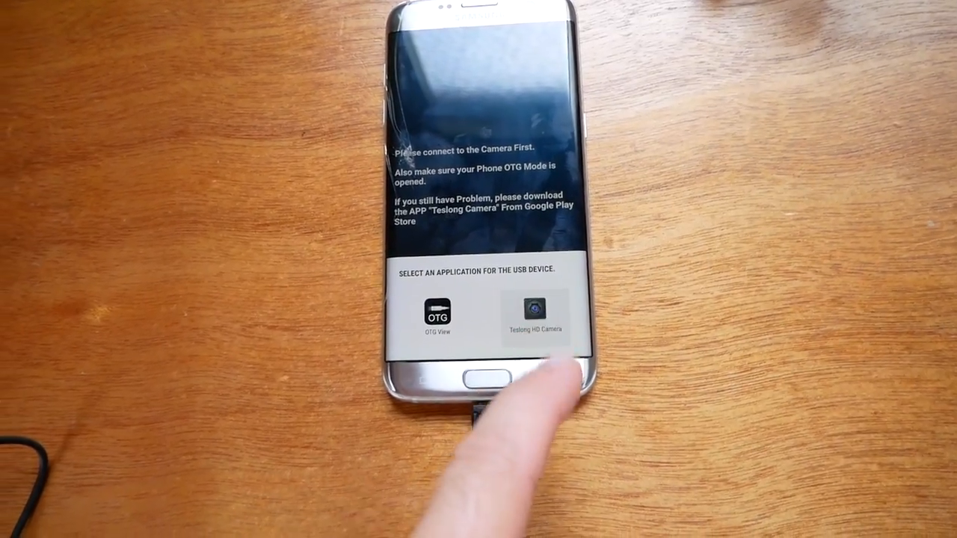
Choose Teslong HD Camera in the USB device chooser as the default camera app.
left_click(534, 309)
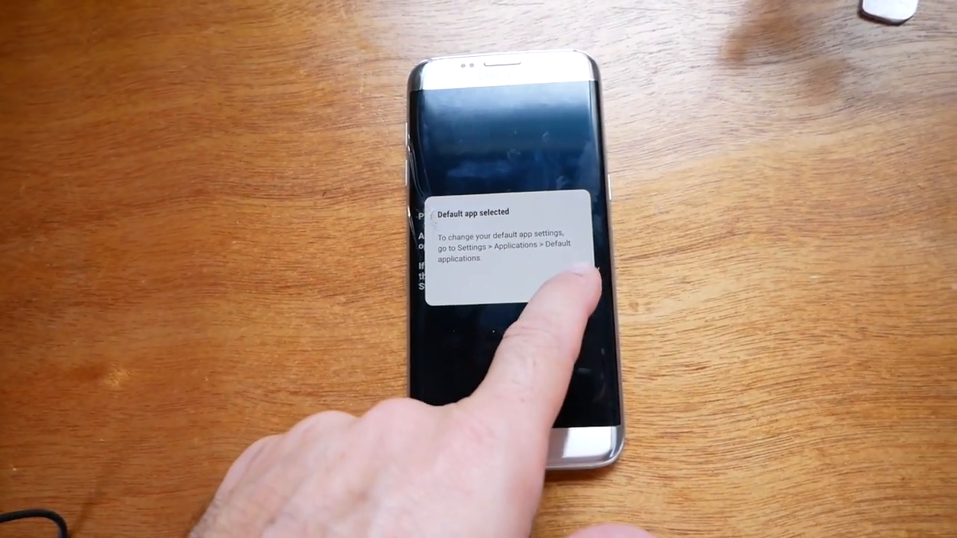